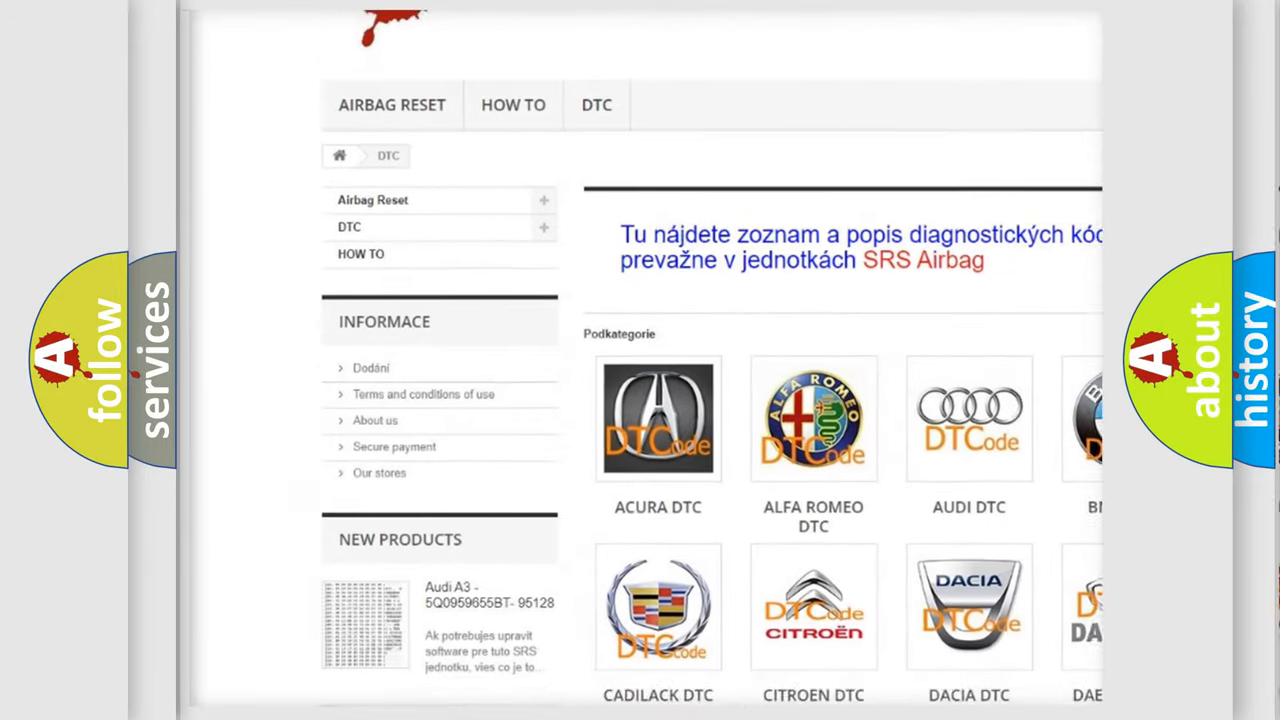
pyautogui.scroll(-3)
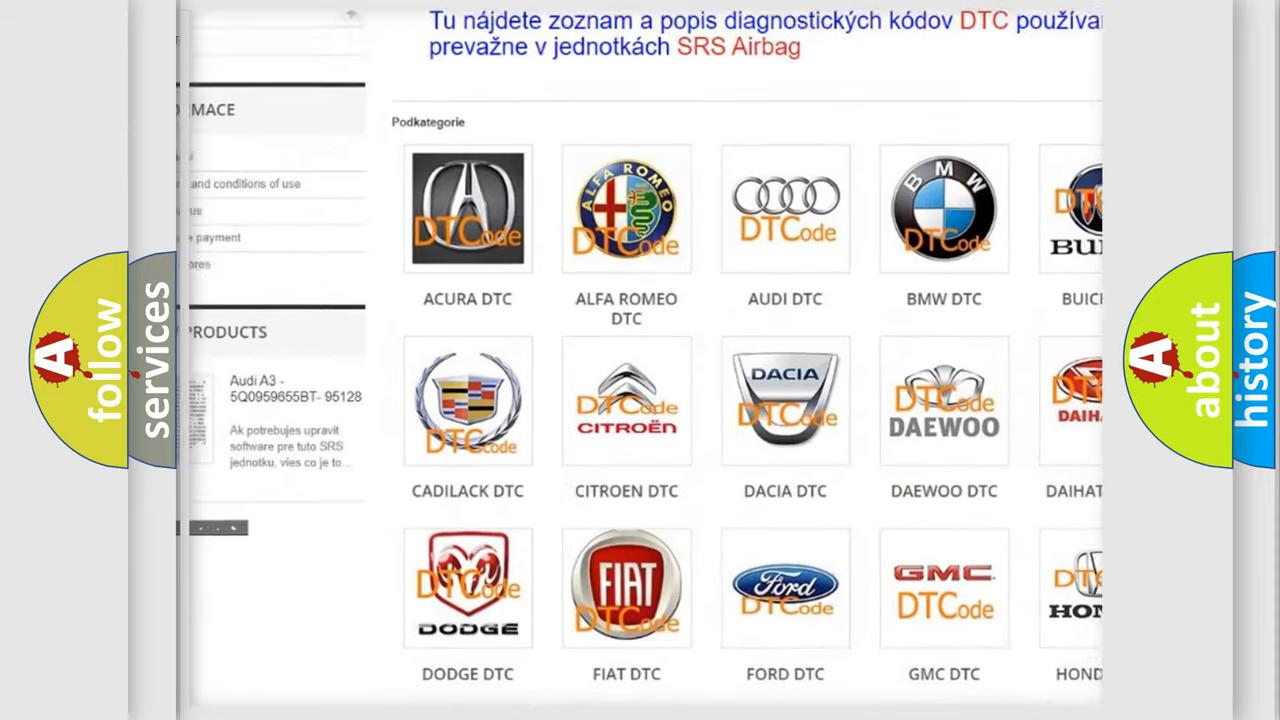
pyautogui.scroll(-3)
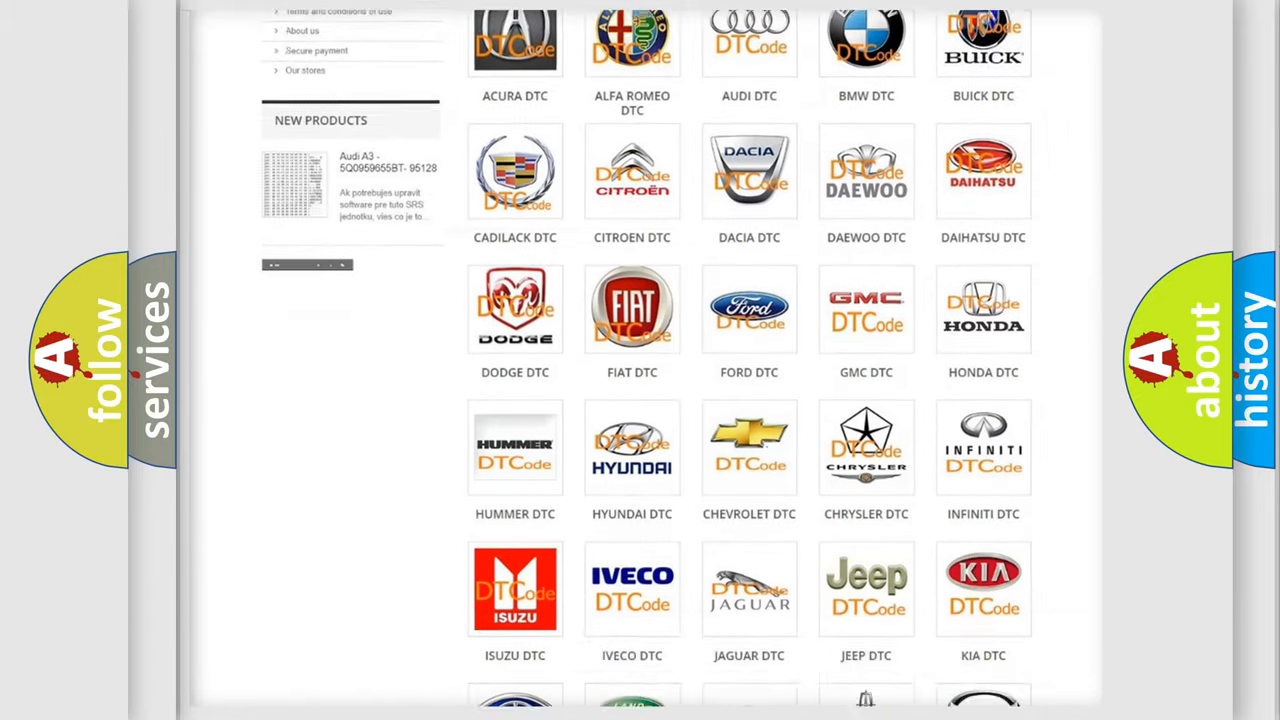
pyautogui.scroll(-3)
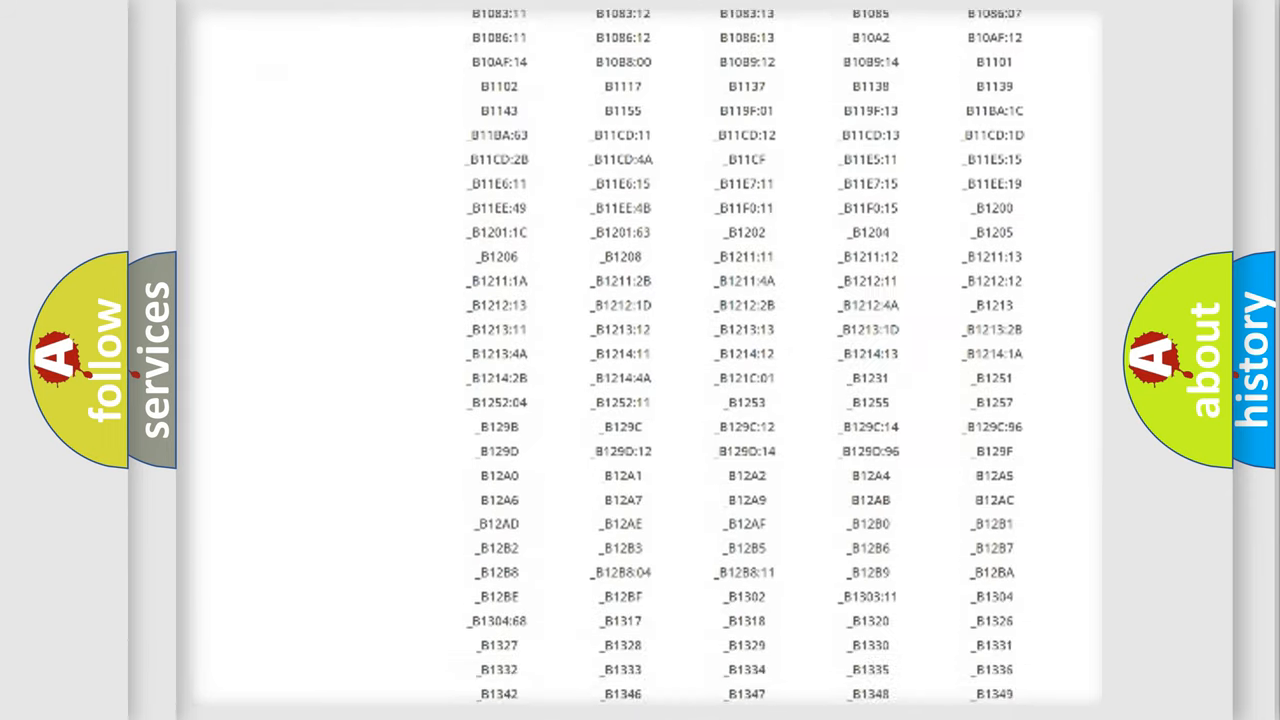
pyautogui.scroll(-3)
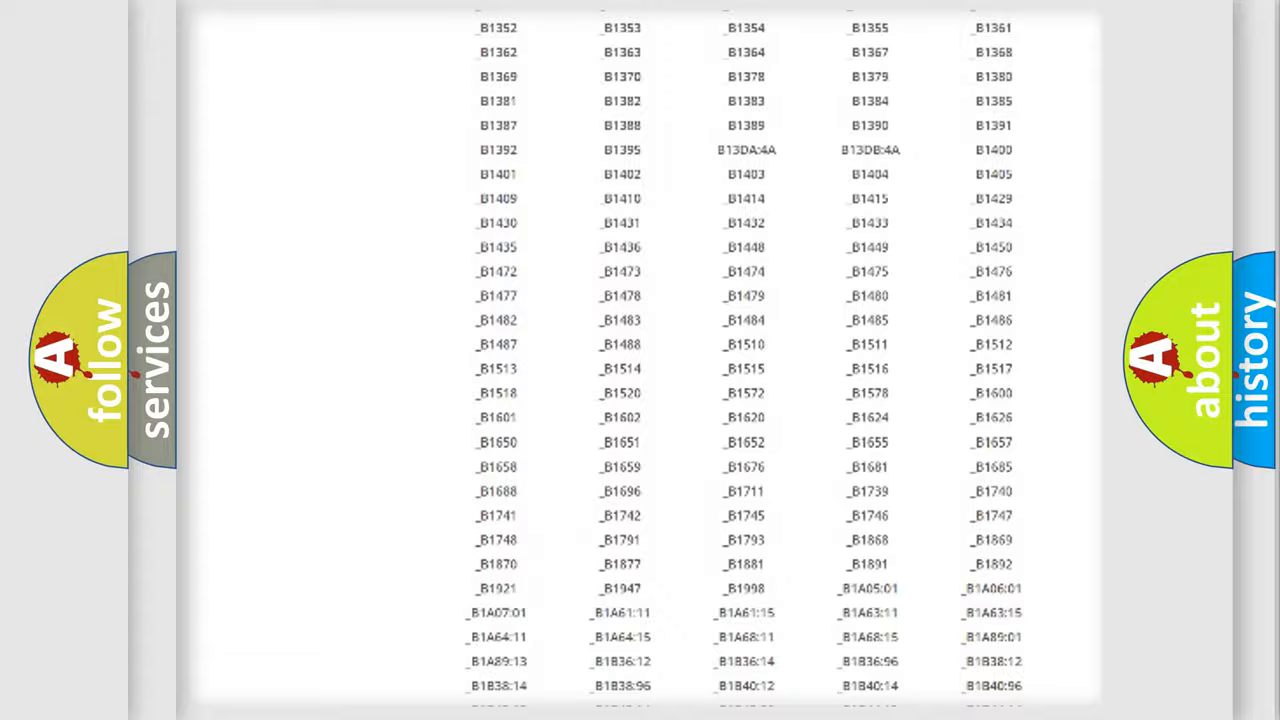